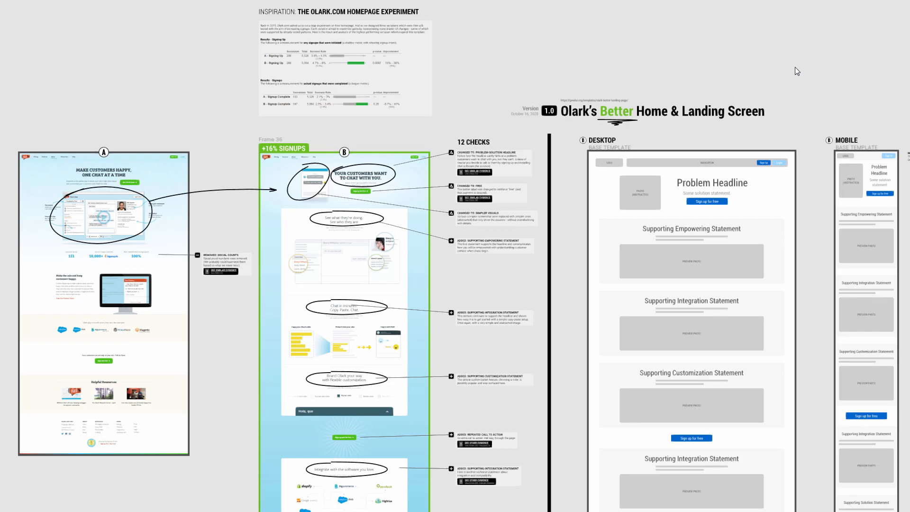
mouse_move(566, 171)
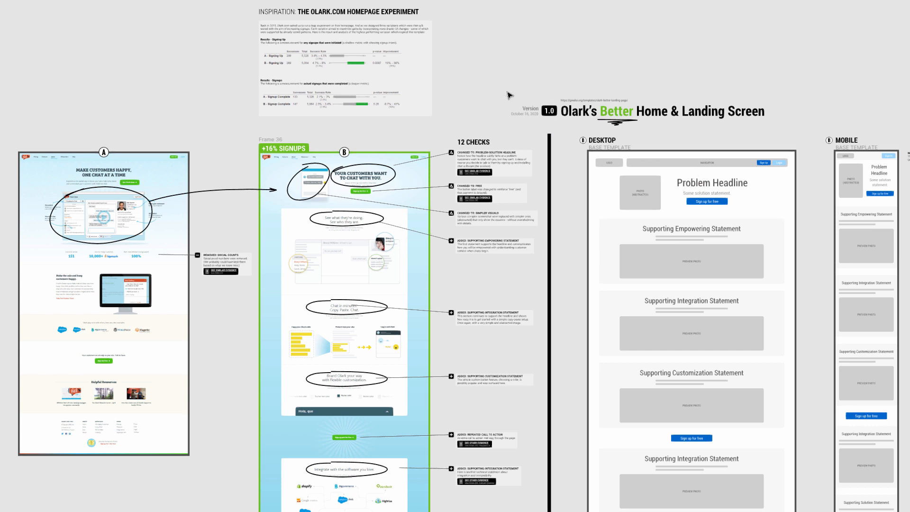
mouse_move(502, 95)
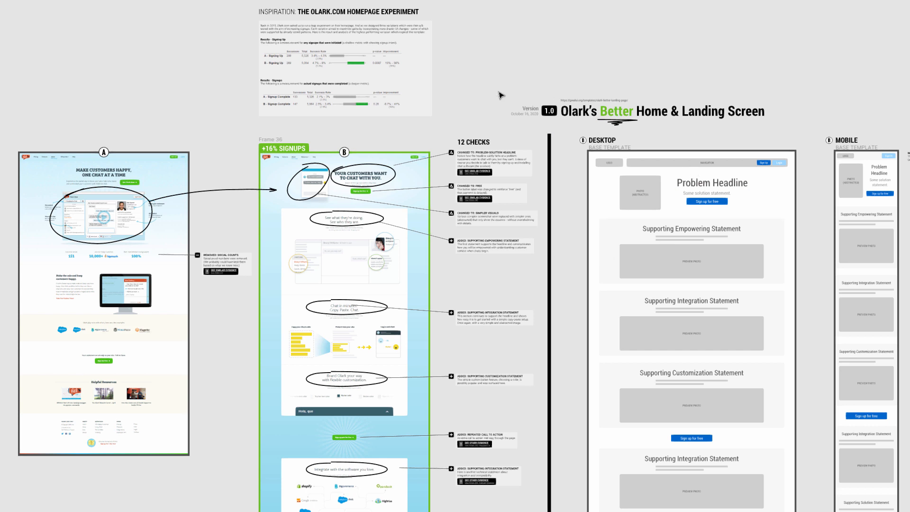
mouse_move(404, 75)
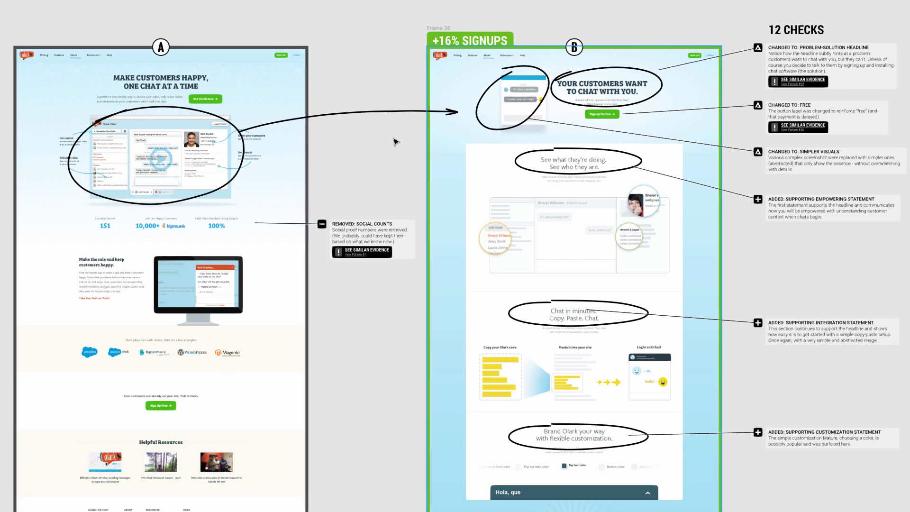
Scroll the board to review the Desktop and Mobile base wireframe templates.
scroll("down", 3)
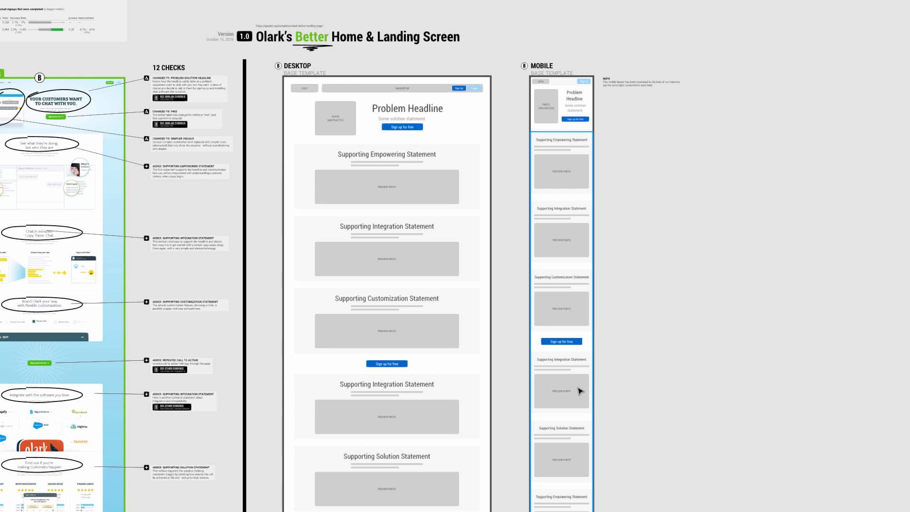
mouse_move(760, 288)
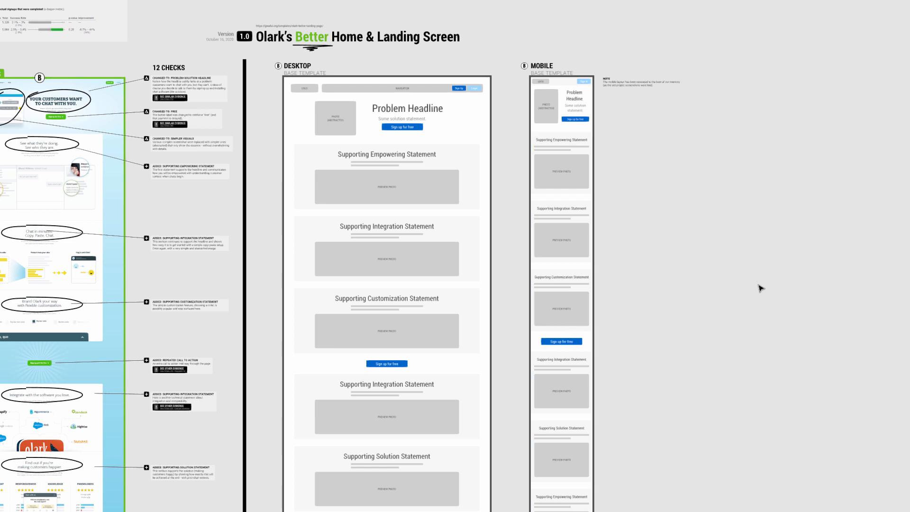
mouse_move(746, 279)
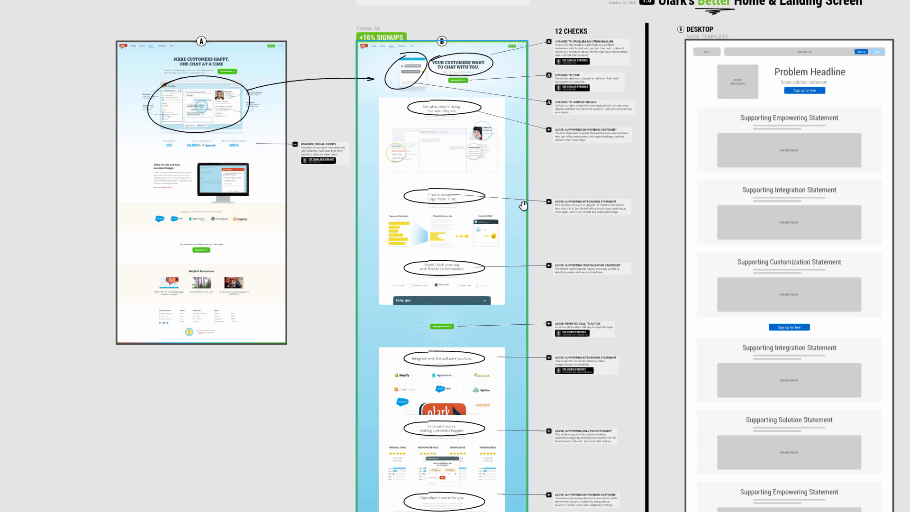
mouse_move(432, 221)
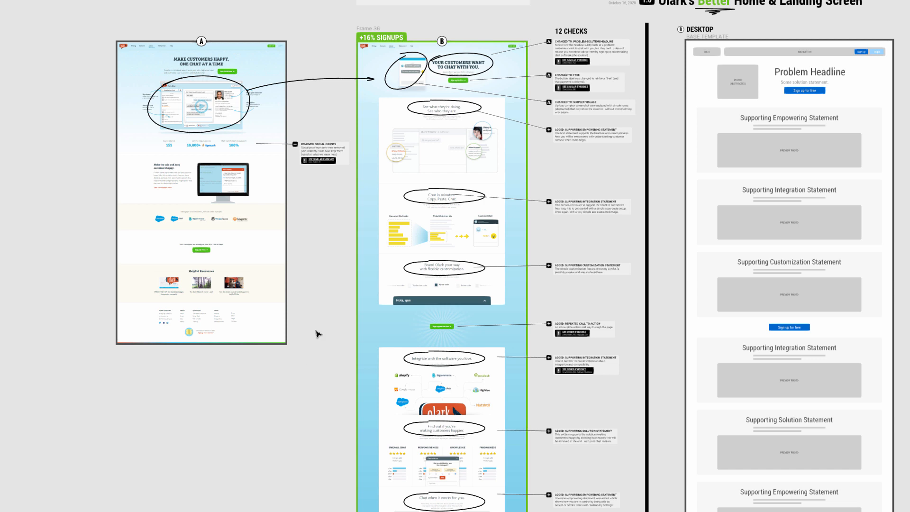
mouse_move(333, 249)
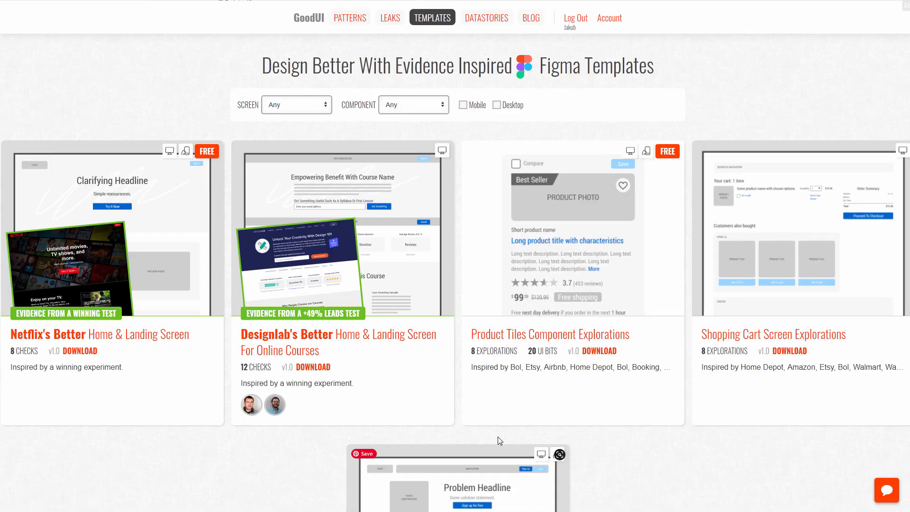
Scroll through GoodUI's Figma templates, including Netflix and Designlab landing-screen templates.
scroll("down", 3)
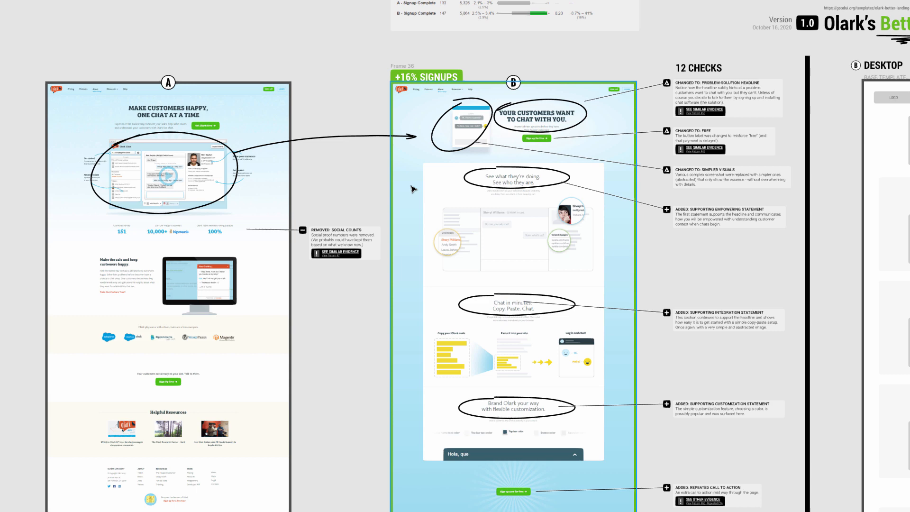
mouse_move(562, 161)
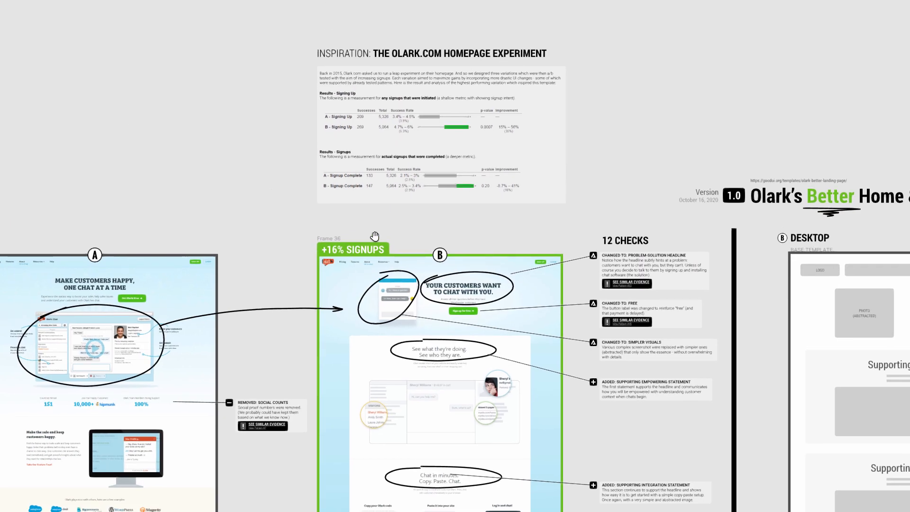
Scroll past the Olark signup results toward variant B's headline and first checks.
scroll("down", 3)
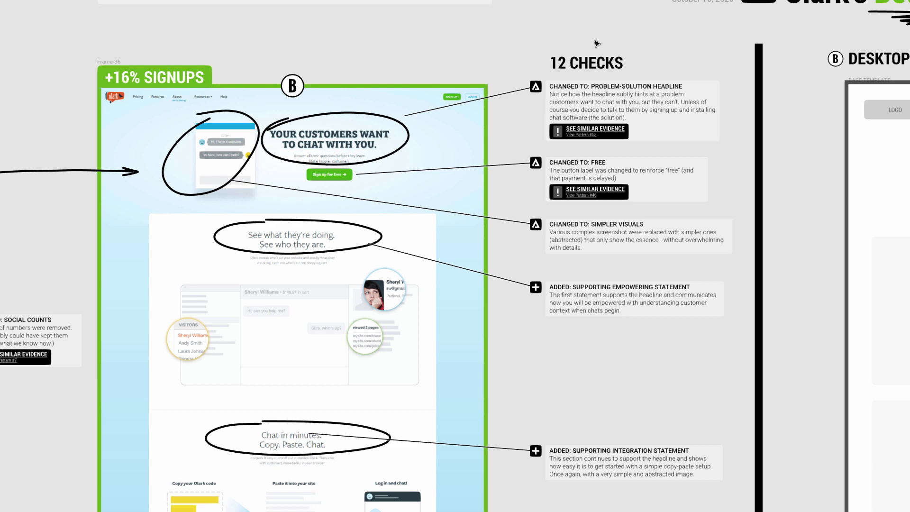
mouse_move(371, 142)
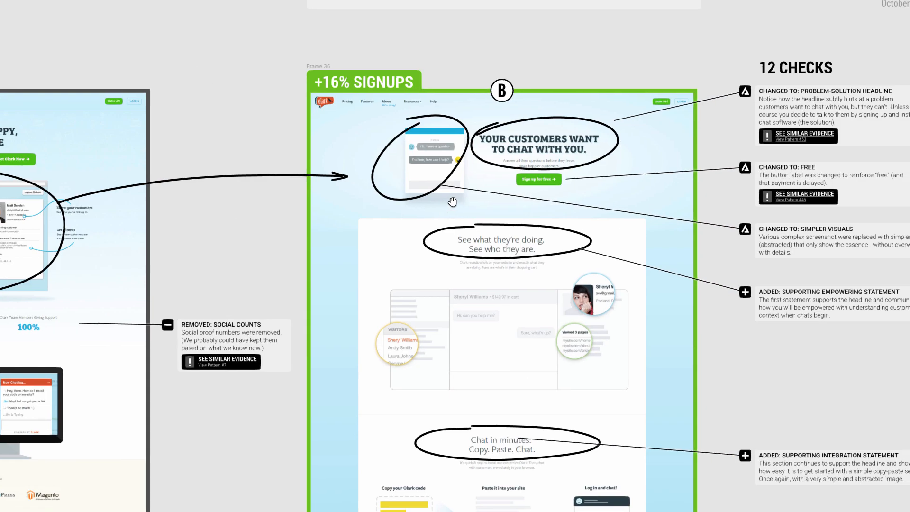
Scroll across frames A and B to show both full homepages and all checks.
scroll("down", 3)
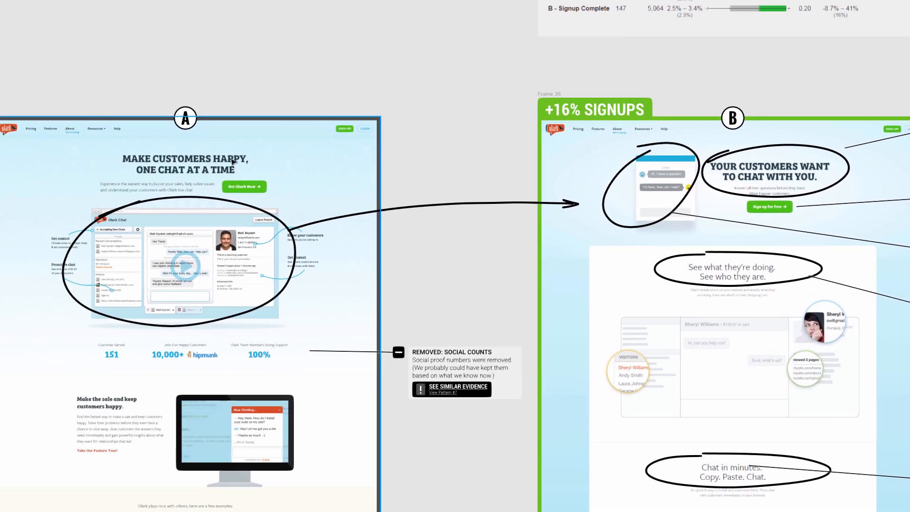
mouse_move(293, 199)
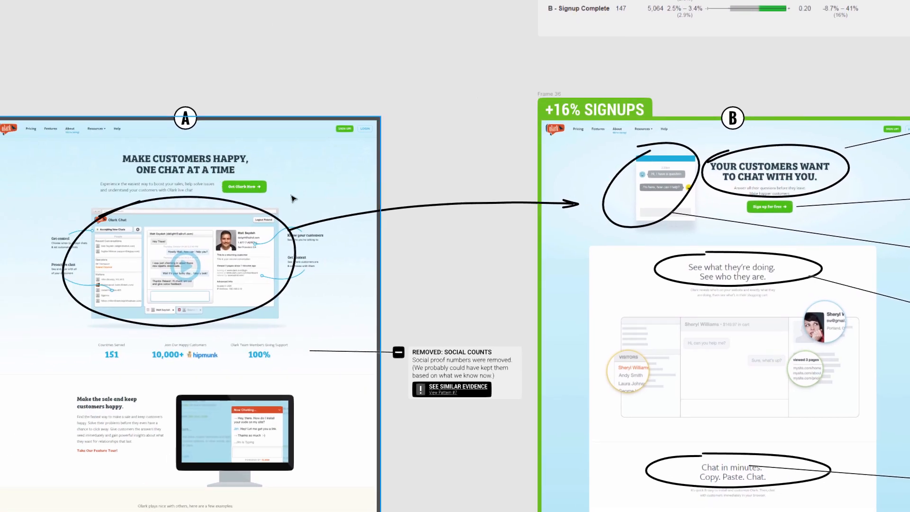
mouse_move(429, 169)
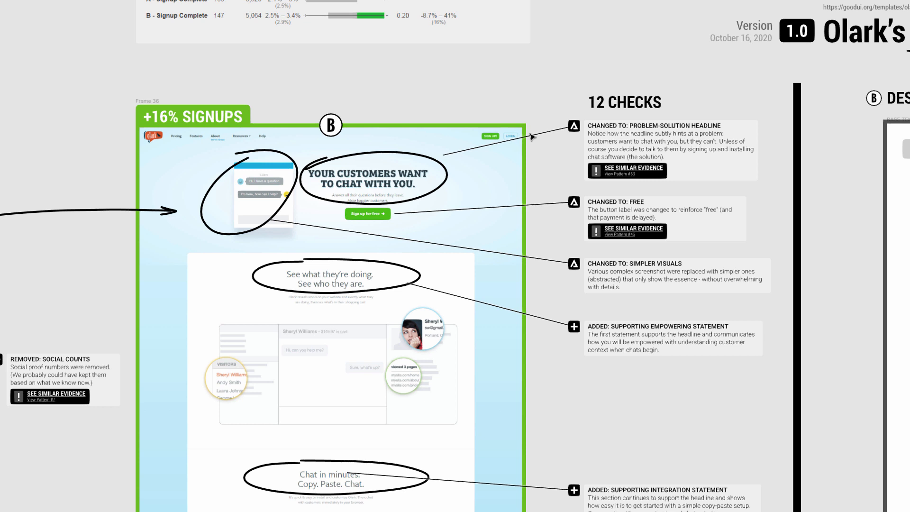
mouse_move(351, 209)
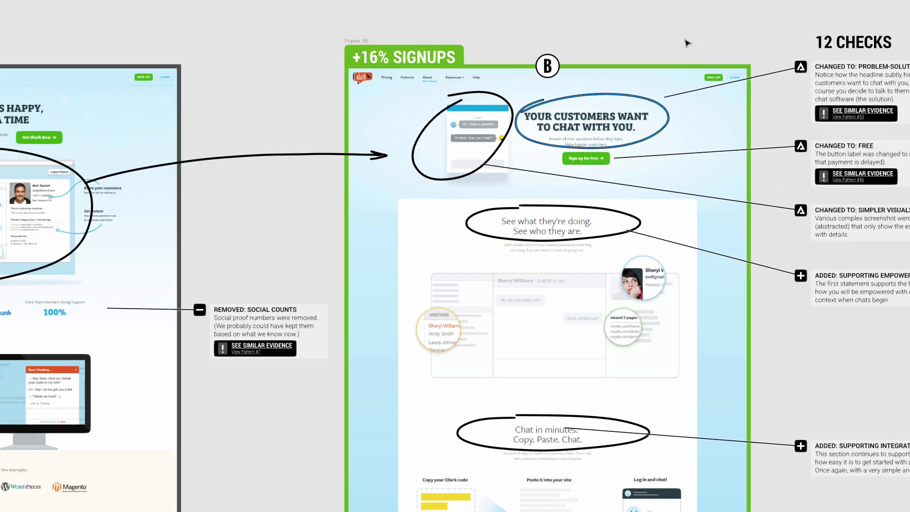
scroll("down", 3)
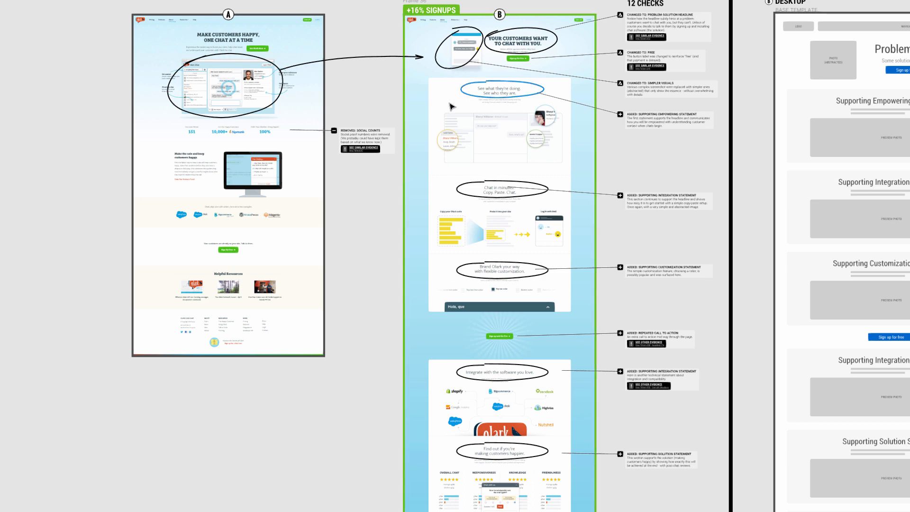
scroll("down", 3)
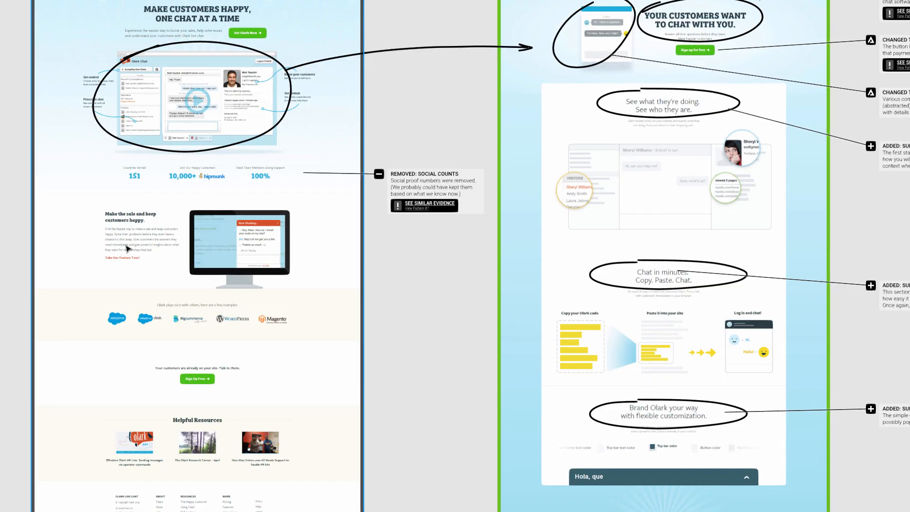
mouse_move(153, 279)
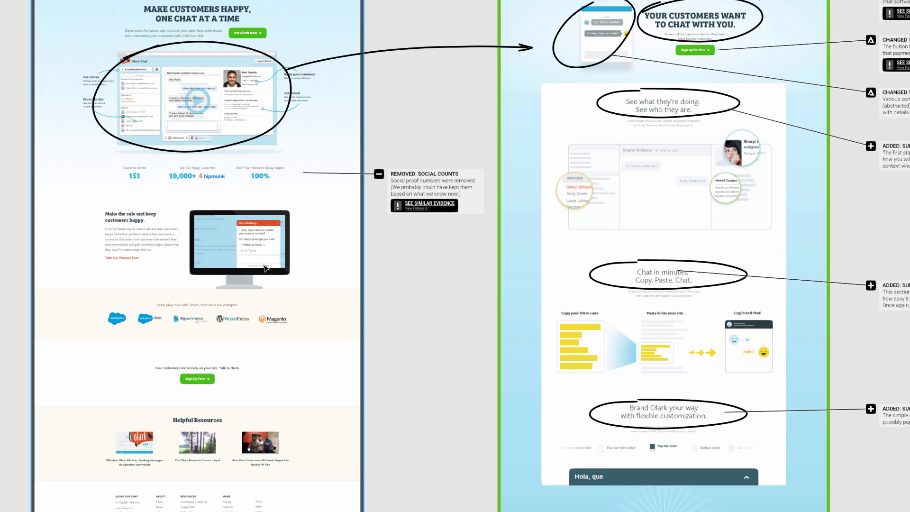
scroll("down", 3)
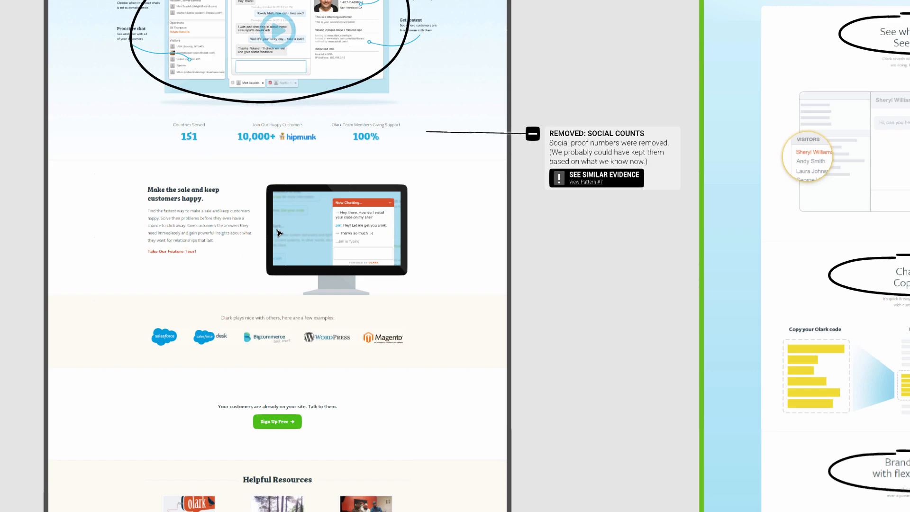
scroll("down", 3)
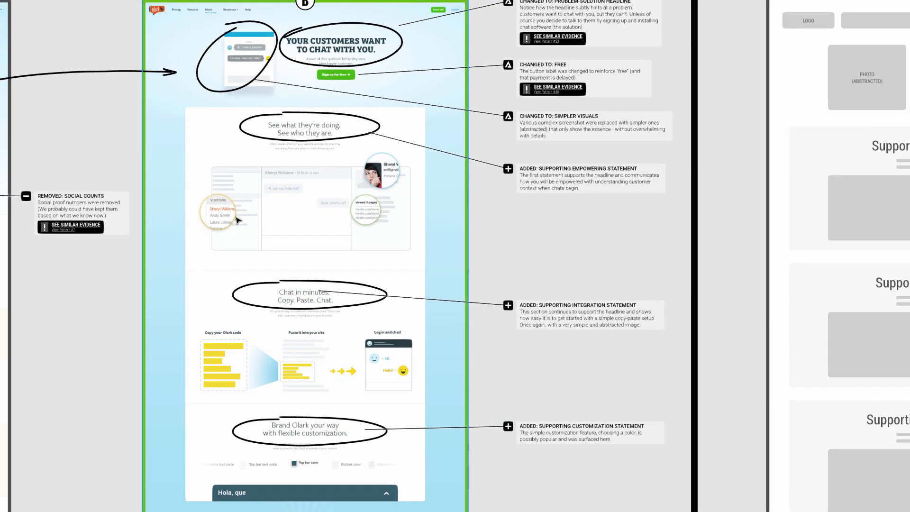
mouse_move(329, 264)
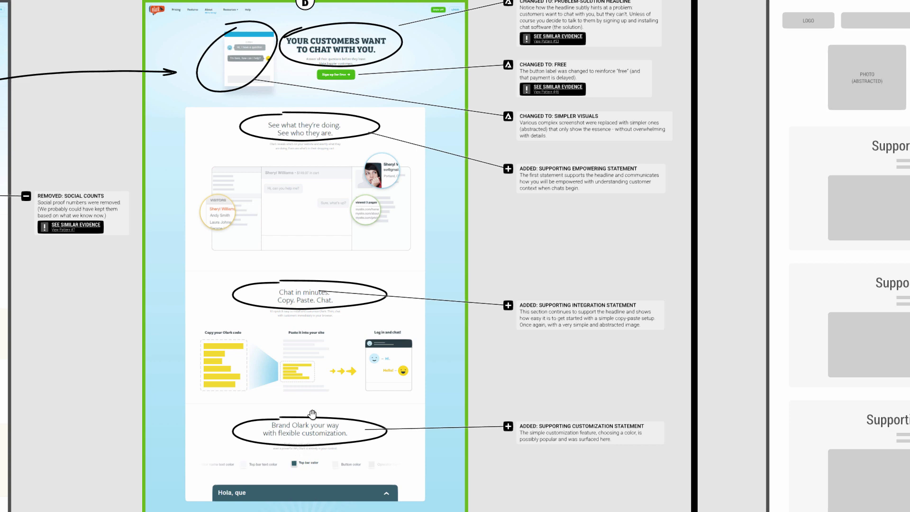
scroll("down", 3)
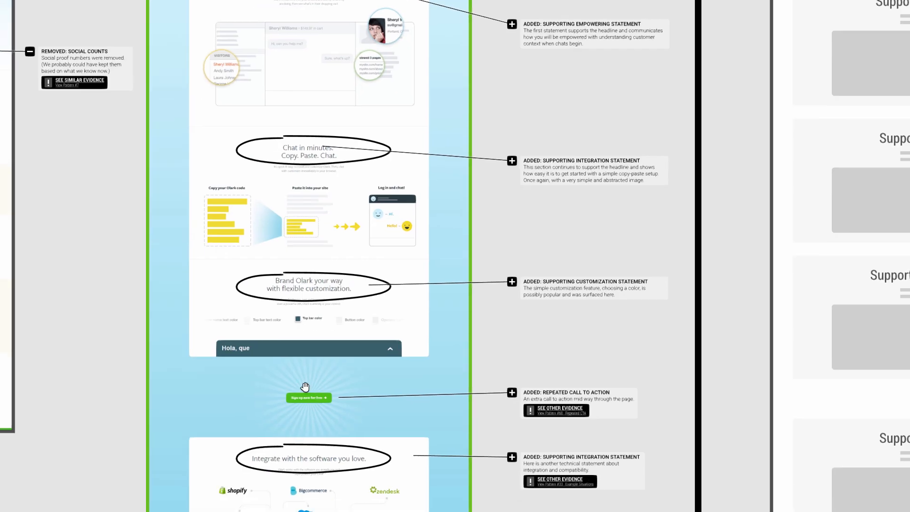
scroll("down", 3)
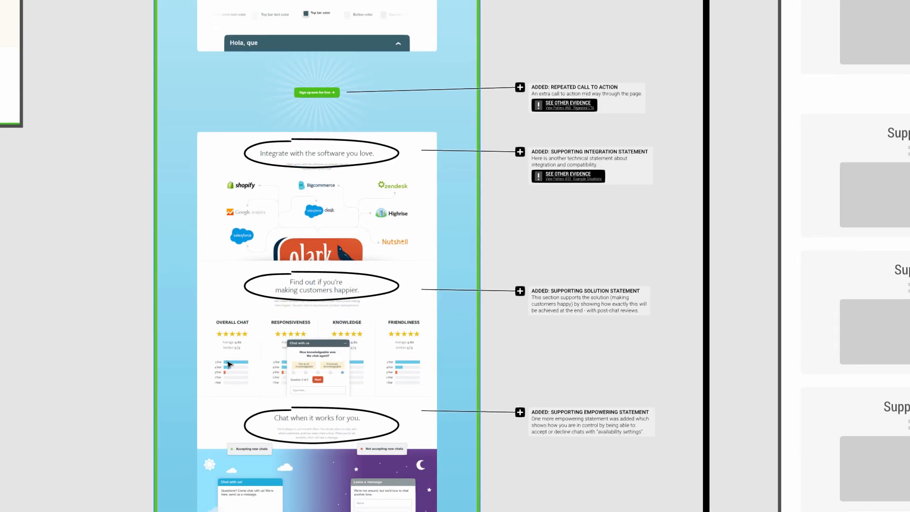
mouse_move(352, 192)
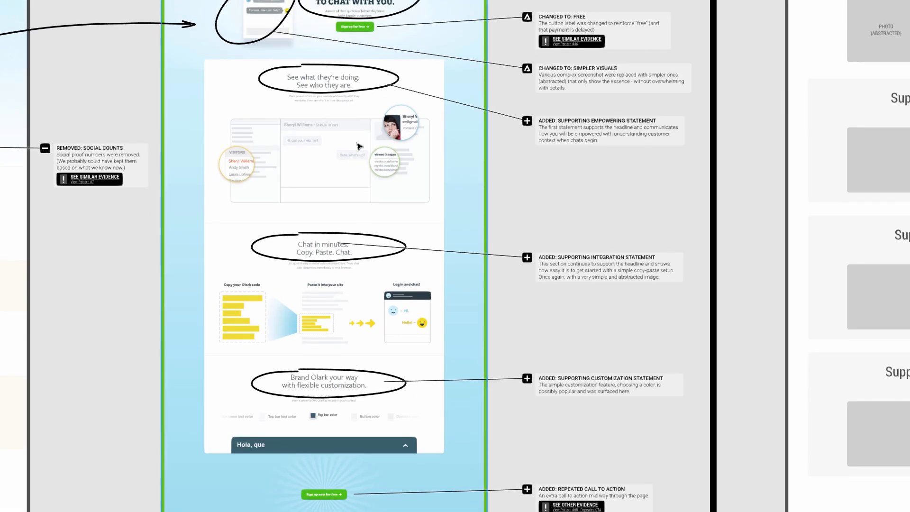
mouse_move(470, 364)
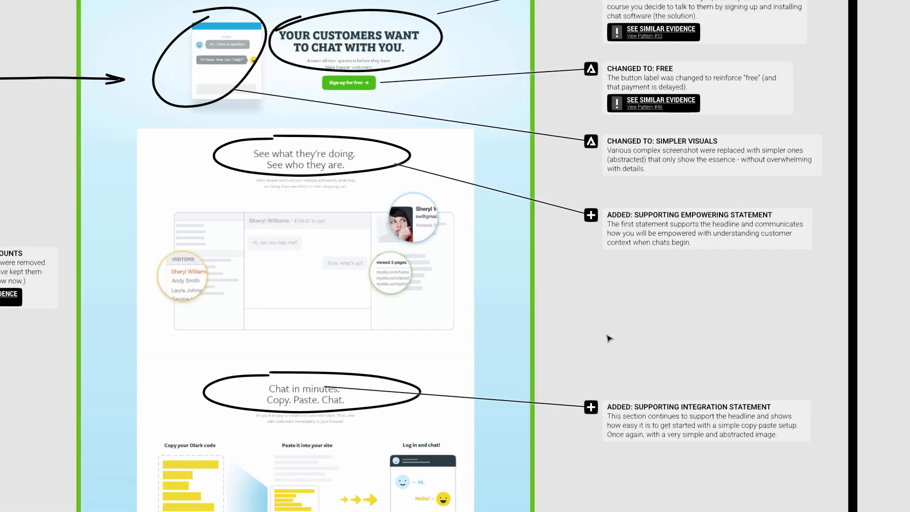
mouse_move(719, 305)
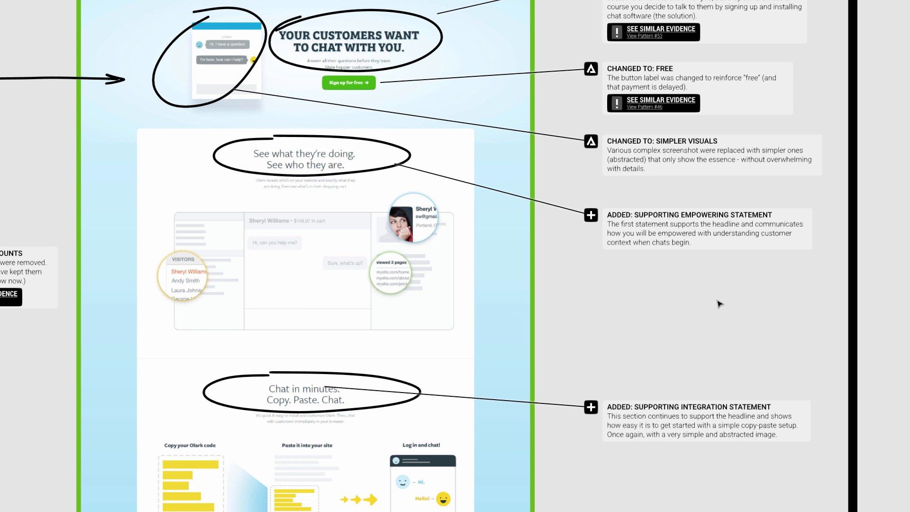
mouse_move(241, 229)
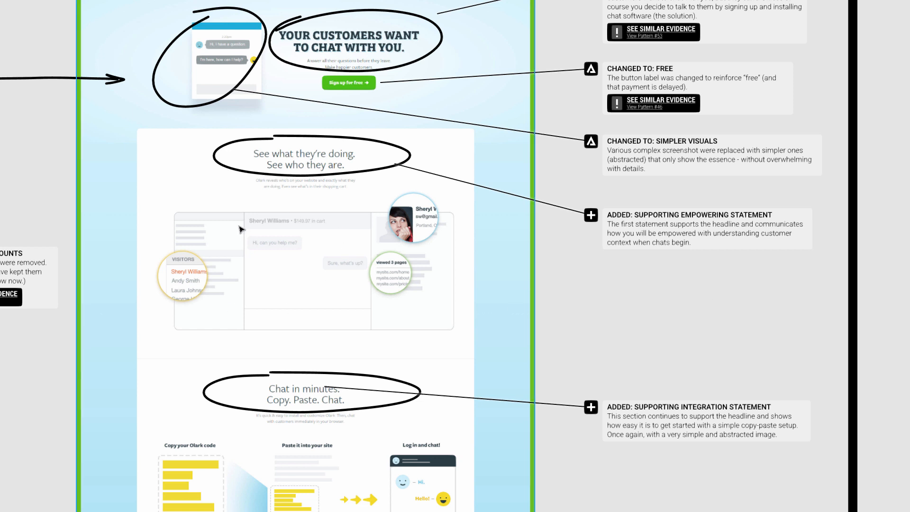
mouse_move(328, 316)
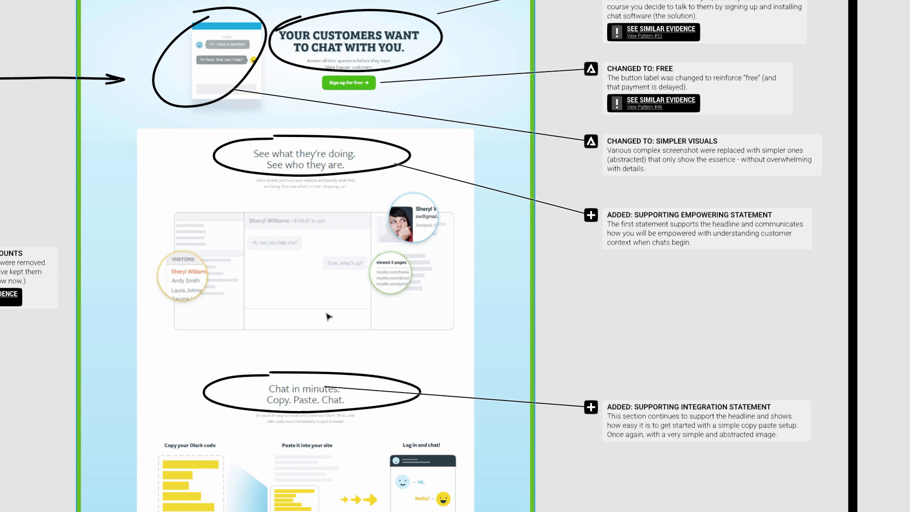
mouse_move(471, 272)
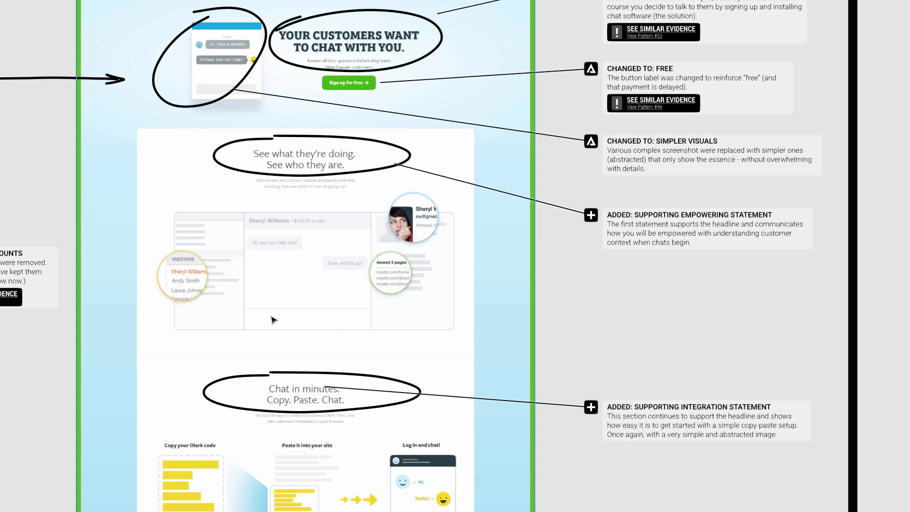
mouse_move(307, 305)
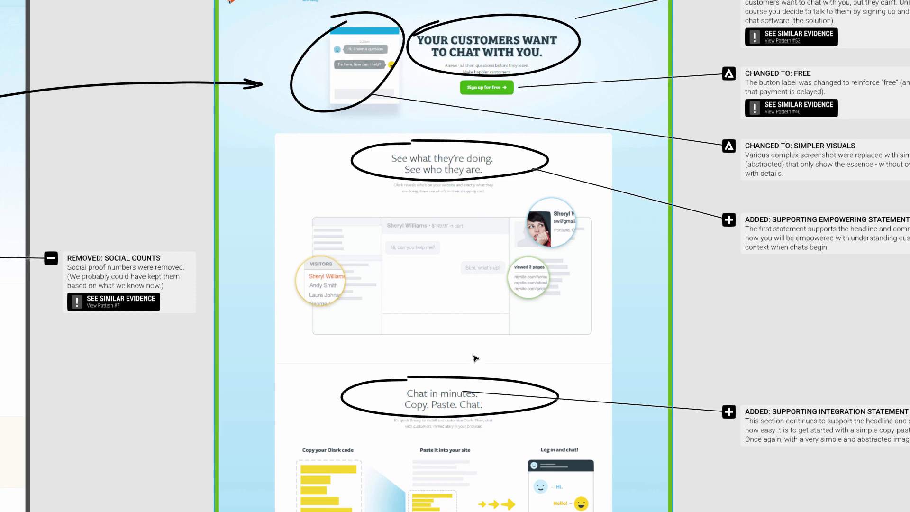
scroll("down", 3)
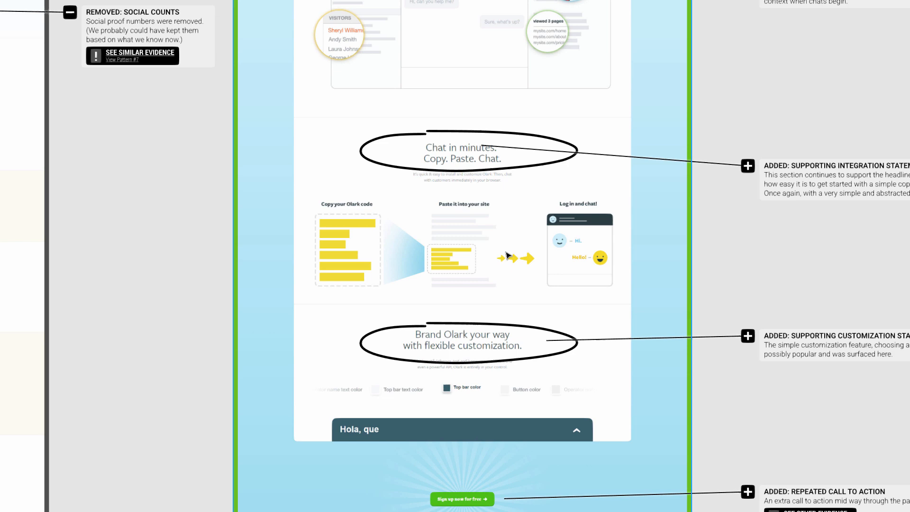
mouse_move(528, 256)
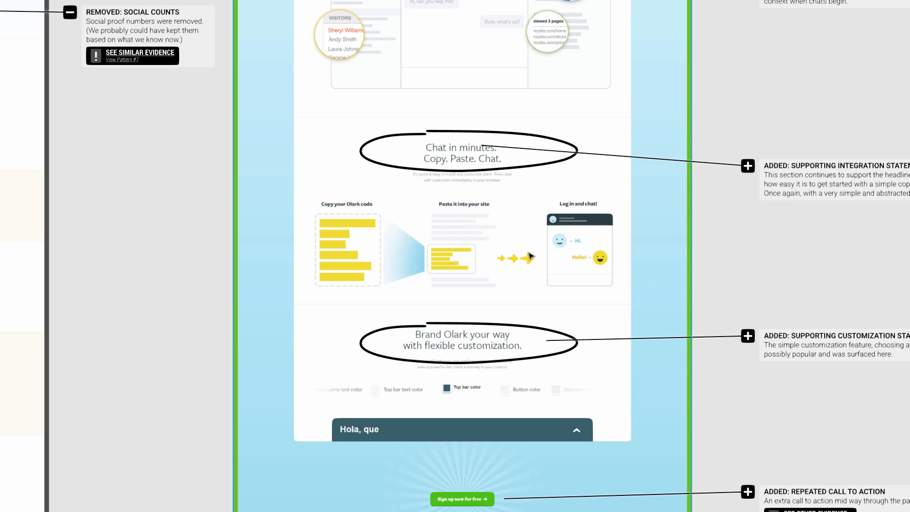
scroll("down", 3)
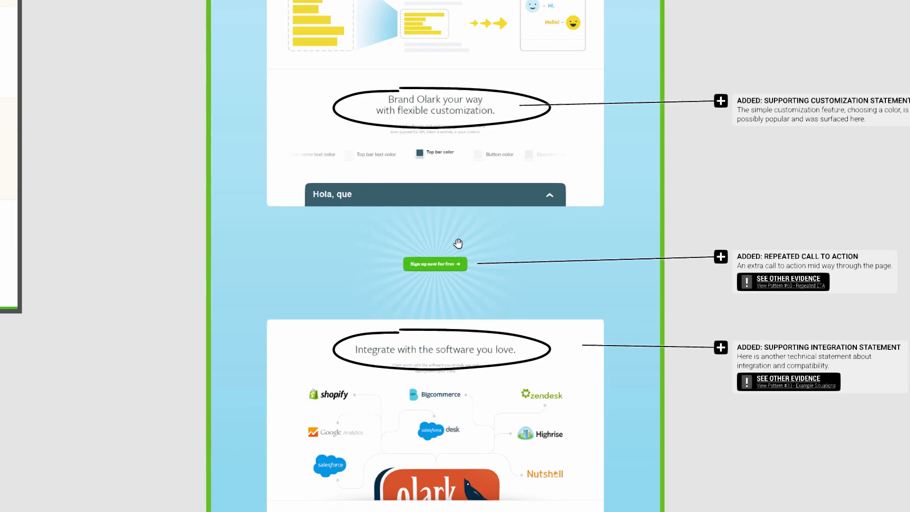
scroll("down", 3)
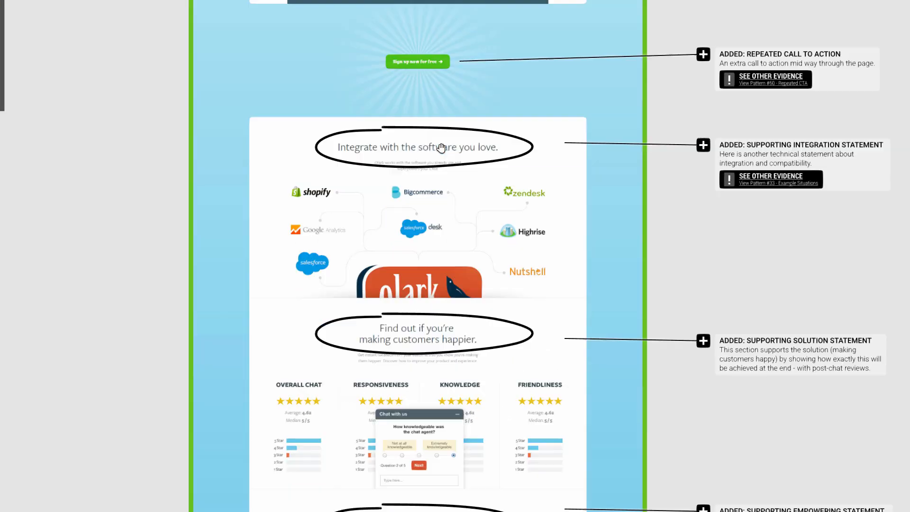
scroll("down", 3)
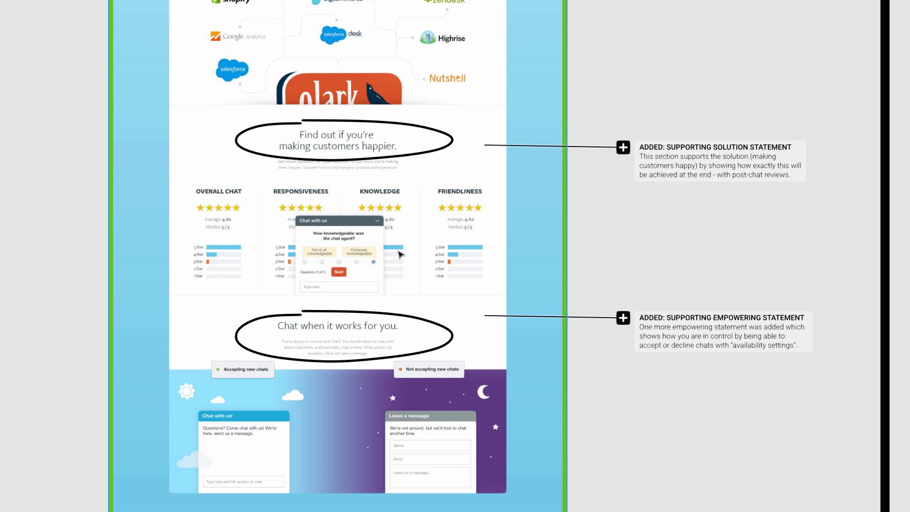
mouse_move(285, 140)
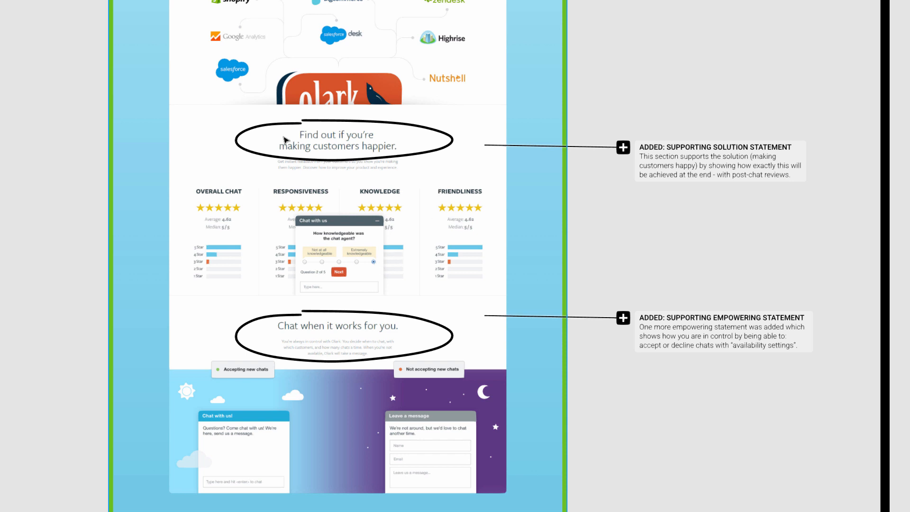
mouse_move(337, 212)
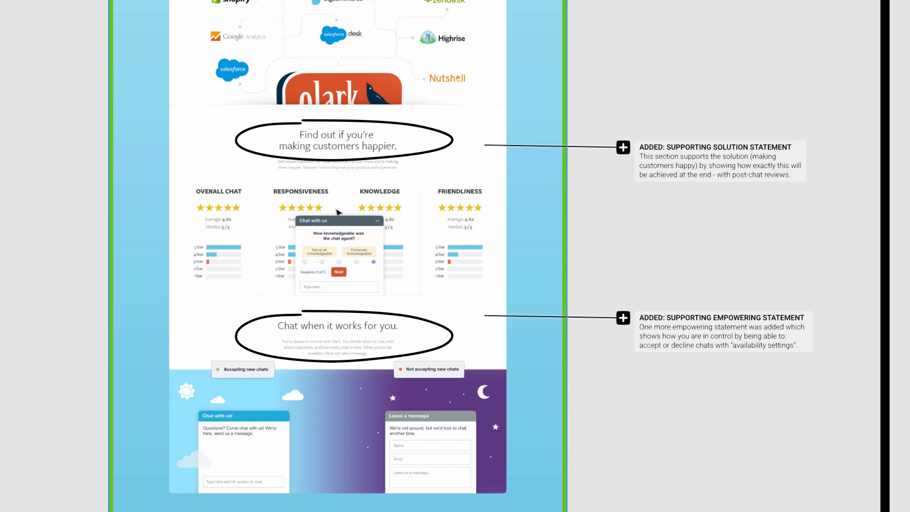
mouse_move(443, 187)
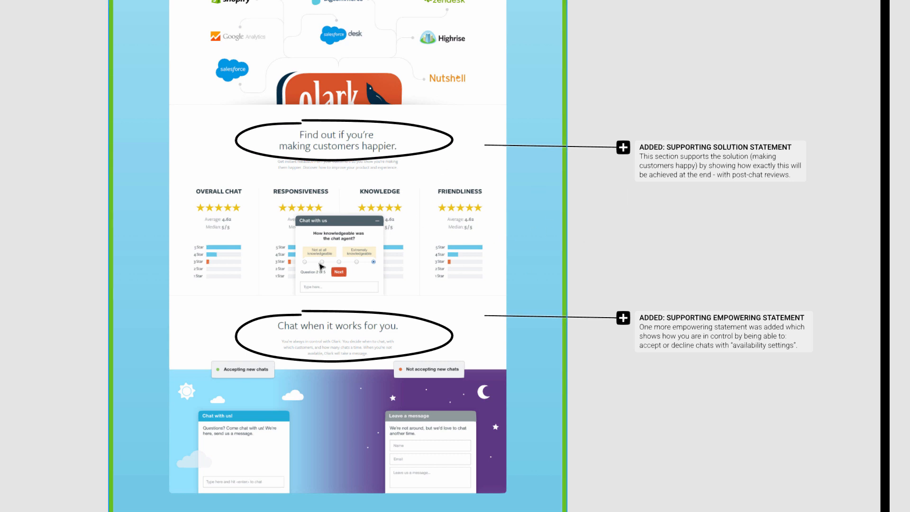
mouse_move(374, 120)
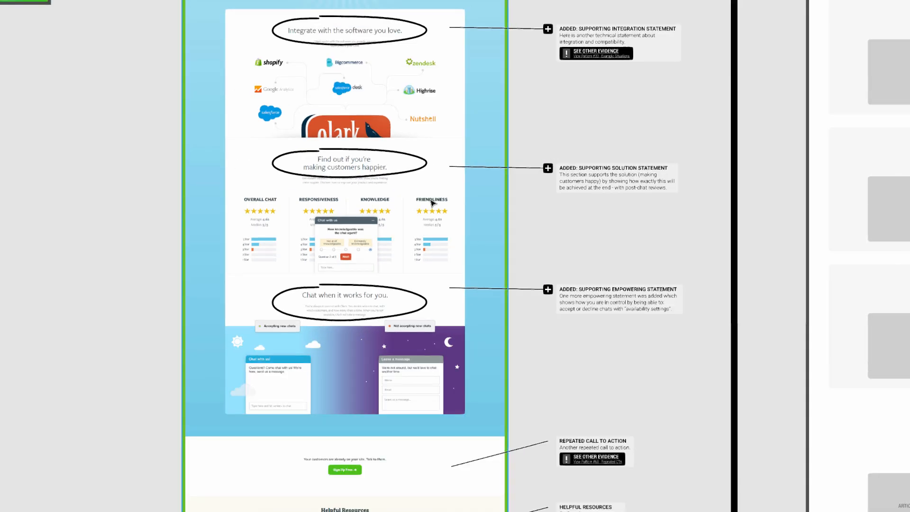
mouse_move(401, 202)
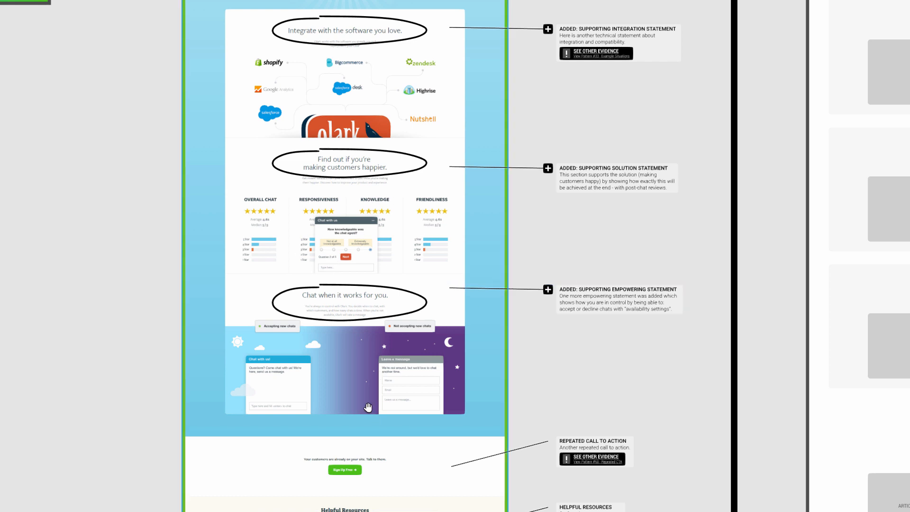
scroll("down", 3)
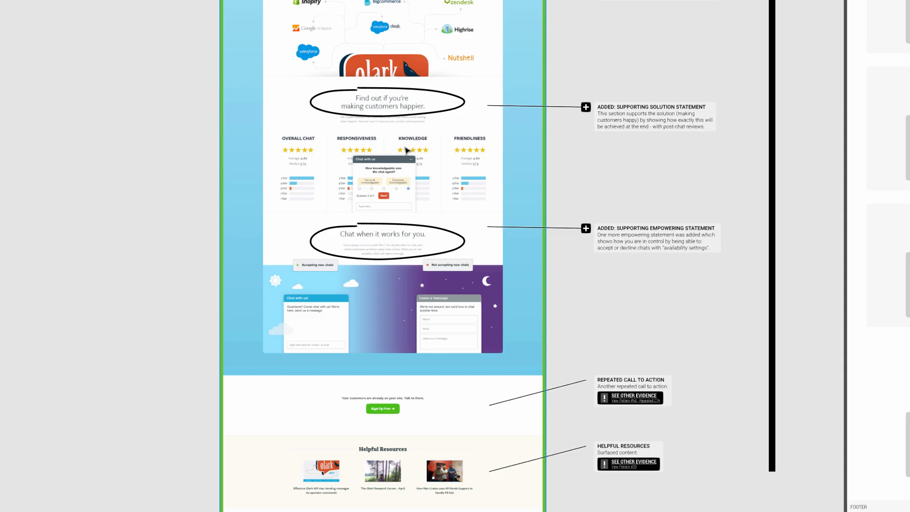
scroll("up", 3)
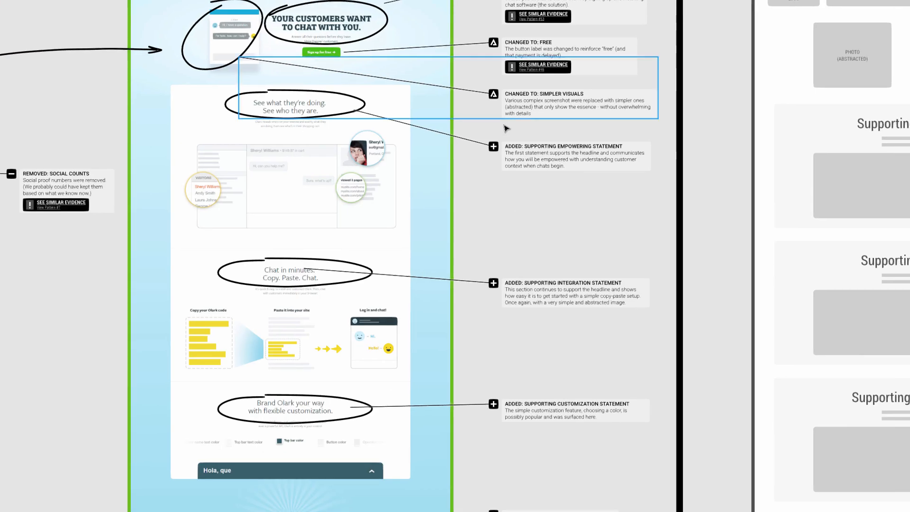
Follow the Repeated Call To Action note's evidence link to GoodUI pattern #60.
scroll("down", 3)
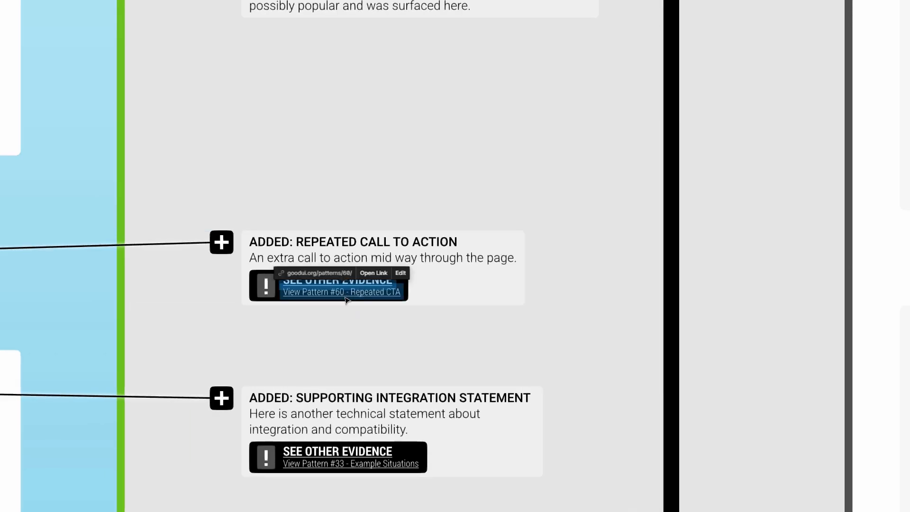
left_click(383, 267)
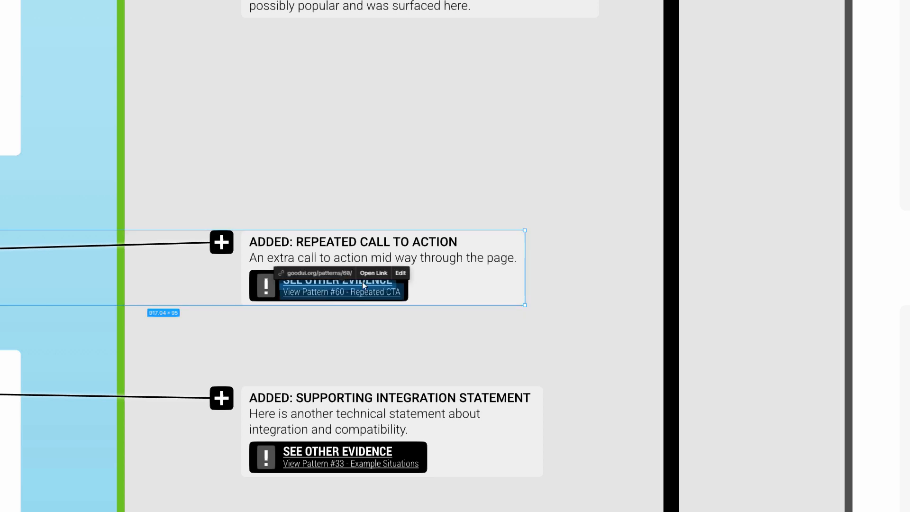
left_click(342, 292)
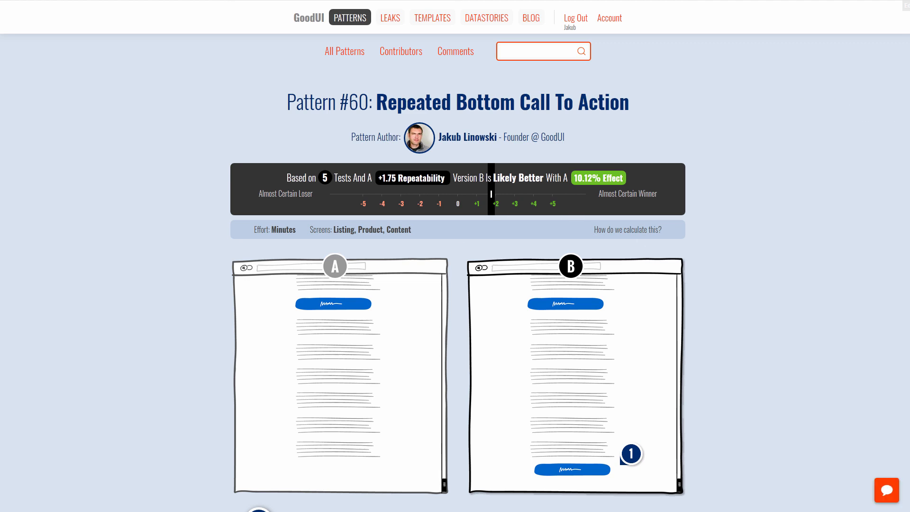
scroll("down", 3)
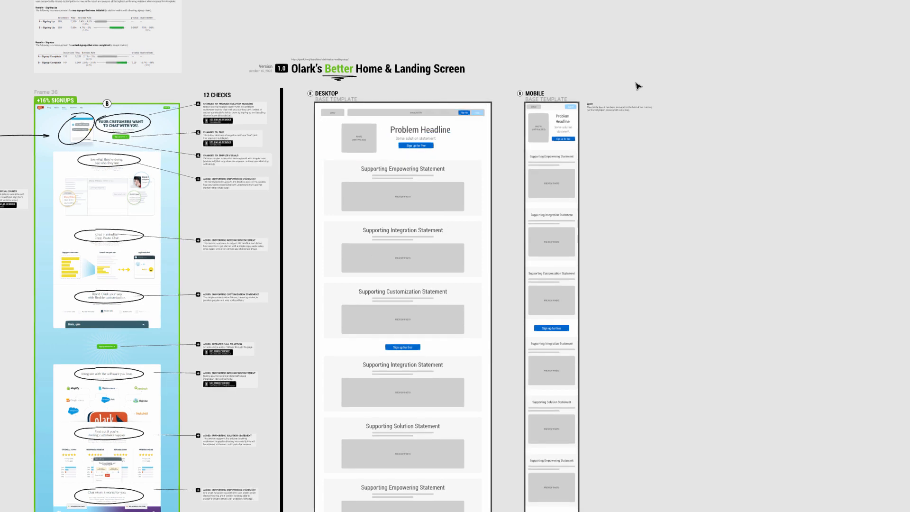
mouse_move(735, 35)
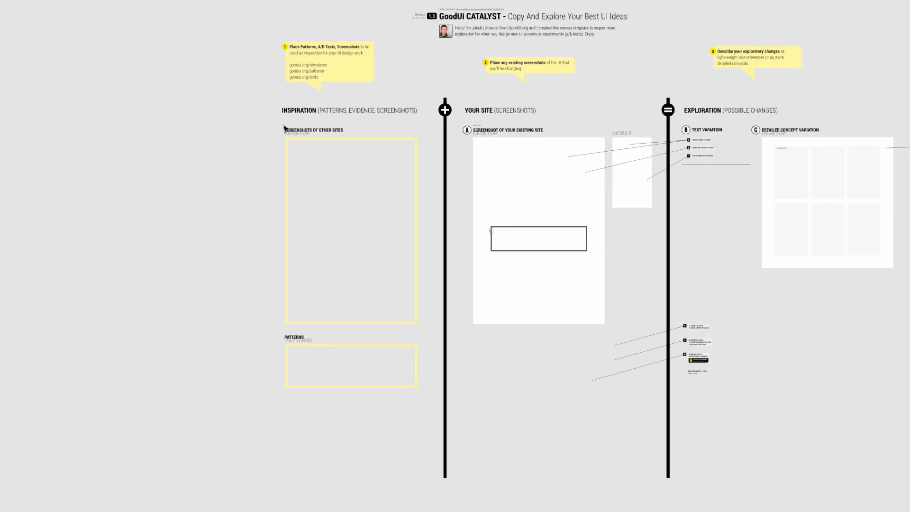
left_click(351, 232)
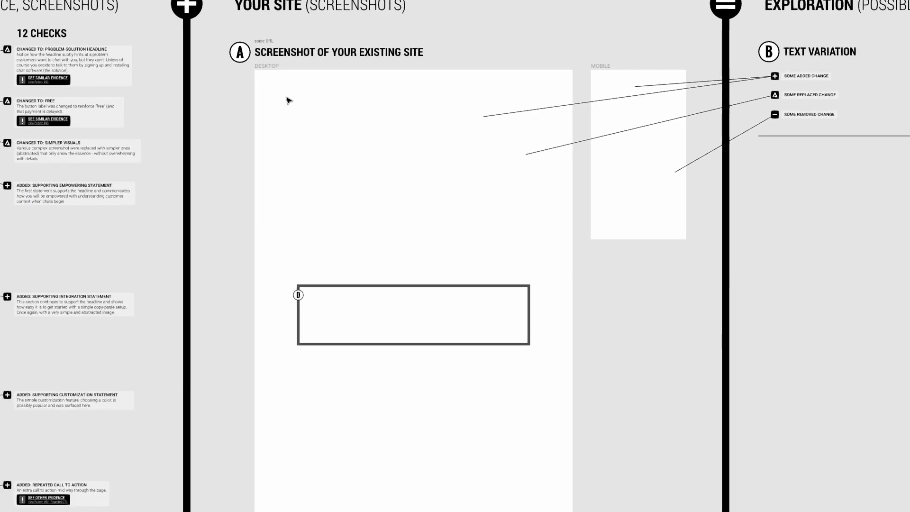
left_click(340, 52)
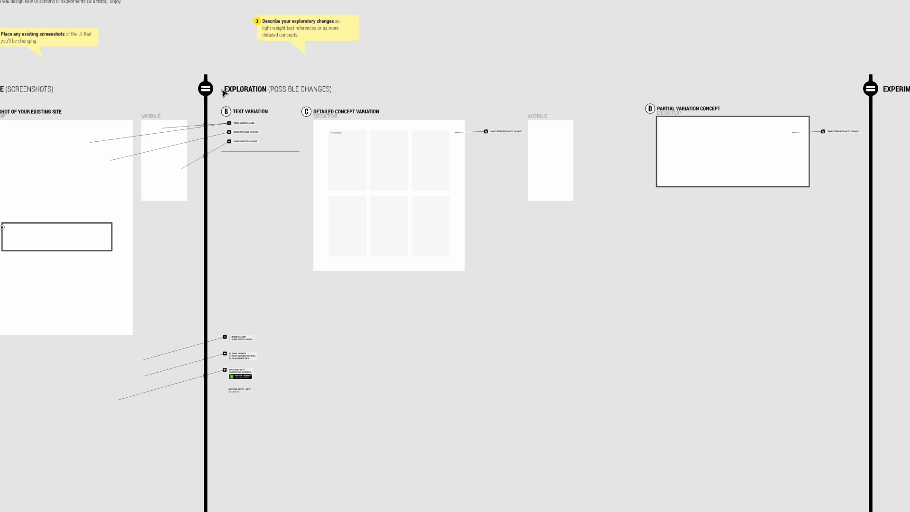
left_click(388, 225)
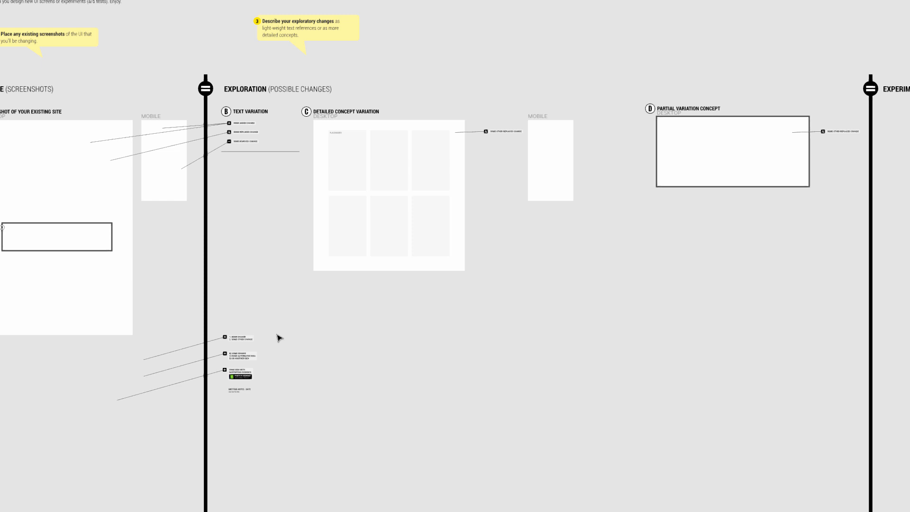
left_click(346, 226)
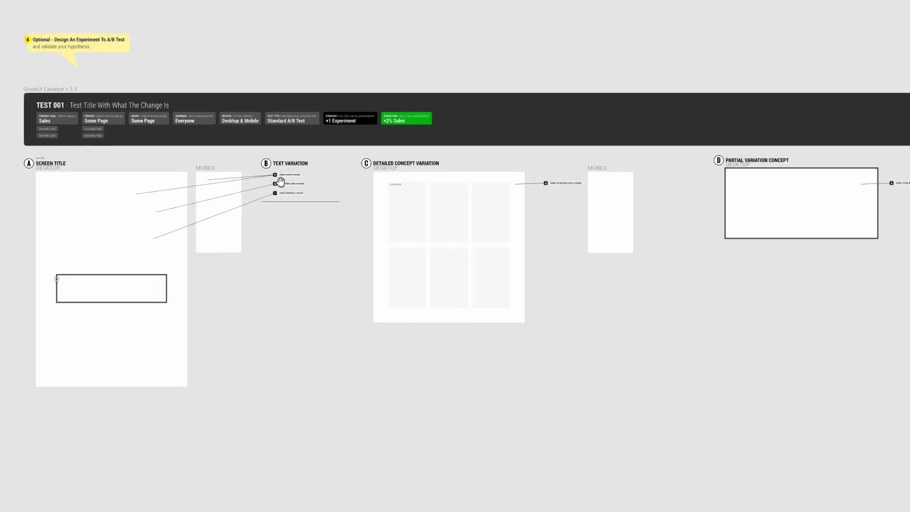
mouse_move(127, 184)
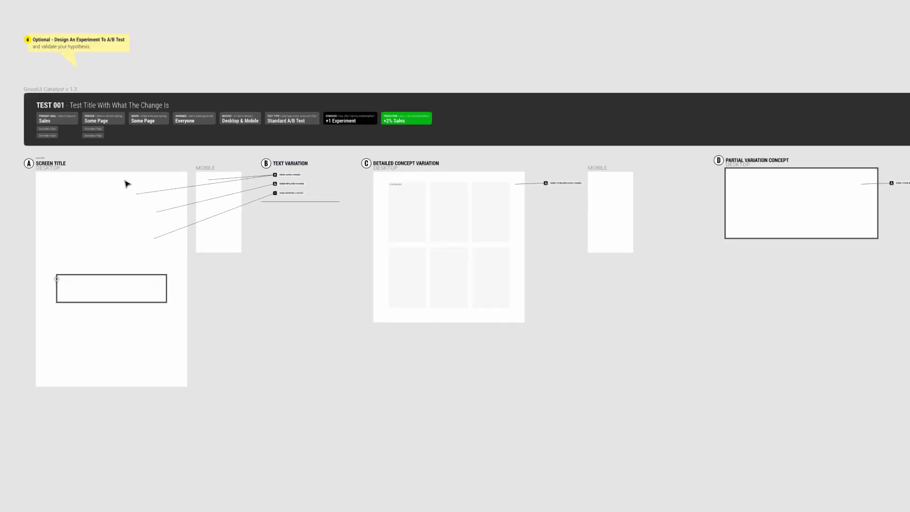
mouse_move(660, 331)
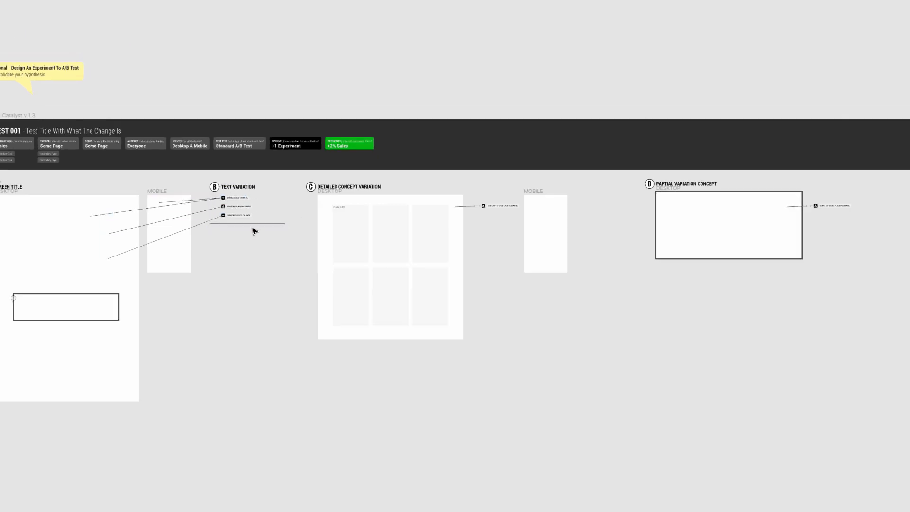
Scroll past the Test 001 section back to the Olark A/B comparison board.
scroll("down", 3)
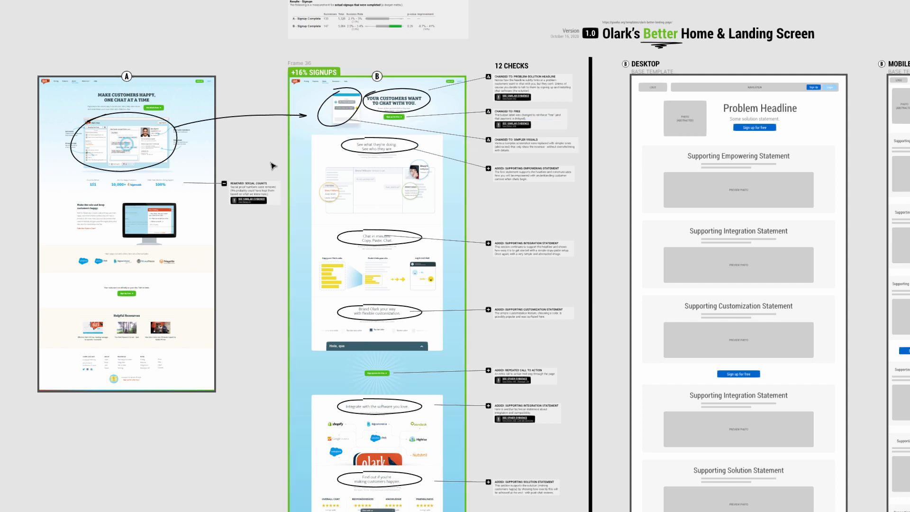
mouse_move(631, 338)
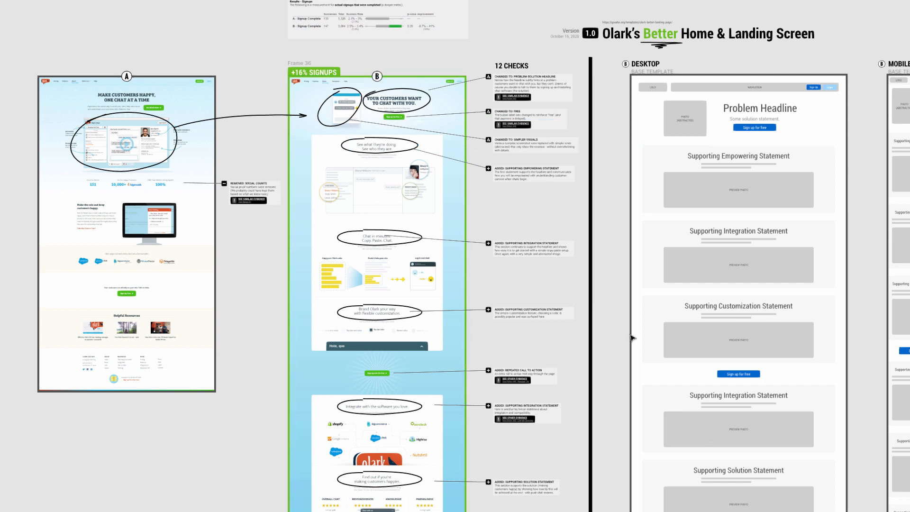